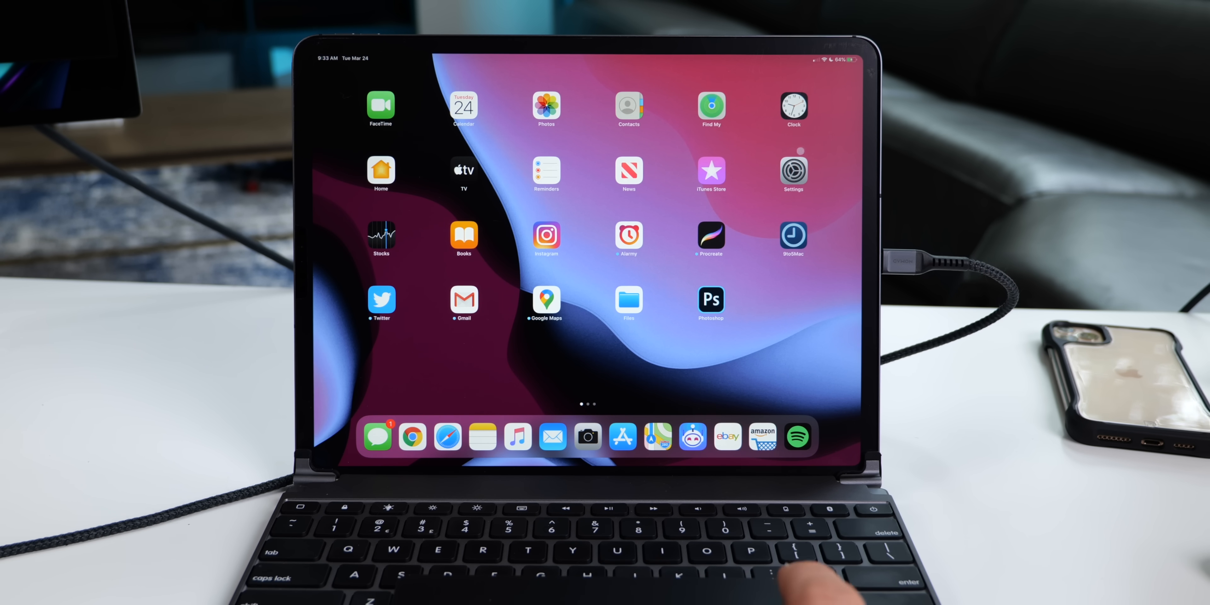
# Leave home screen editing mode and bring up Settings on the General page
pyautogui.click(792, 171)
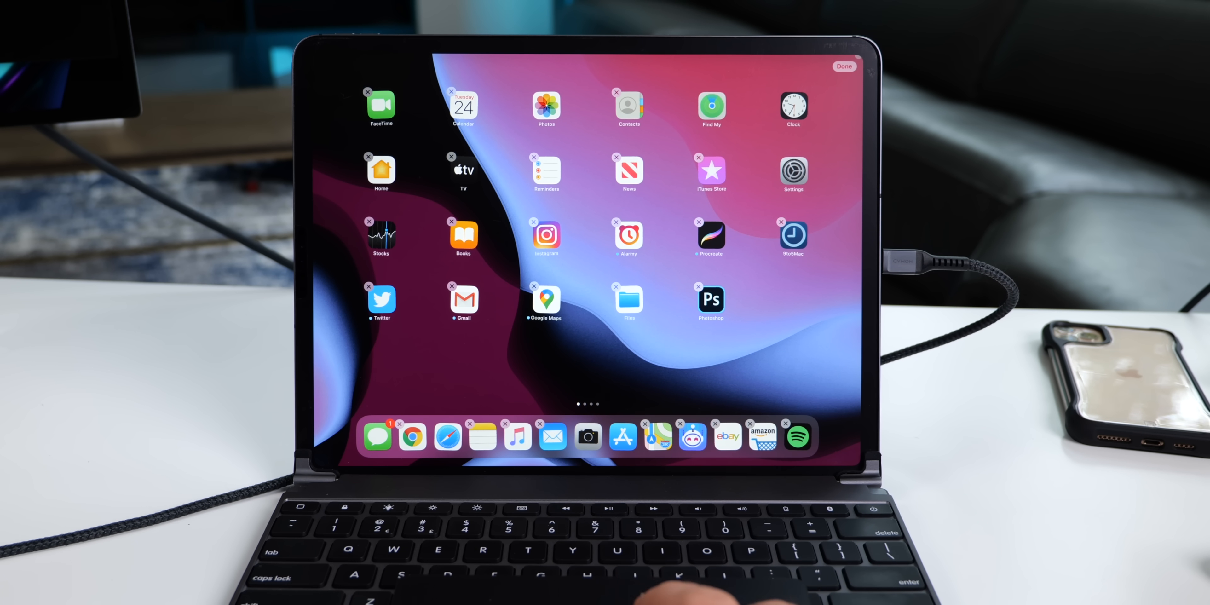
pyautogui.click(842, 66)
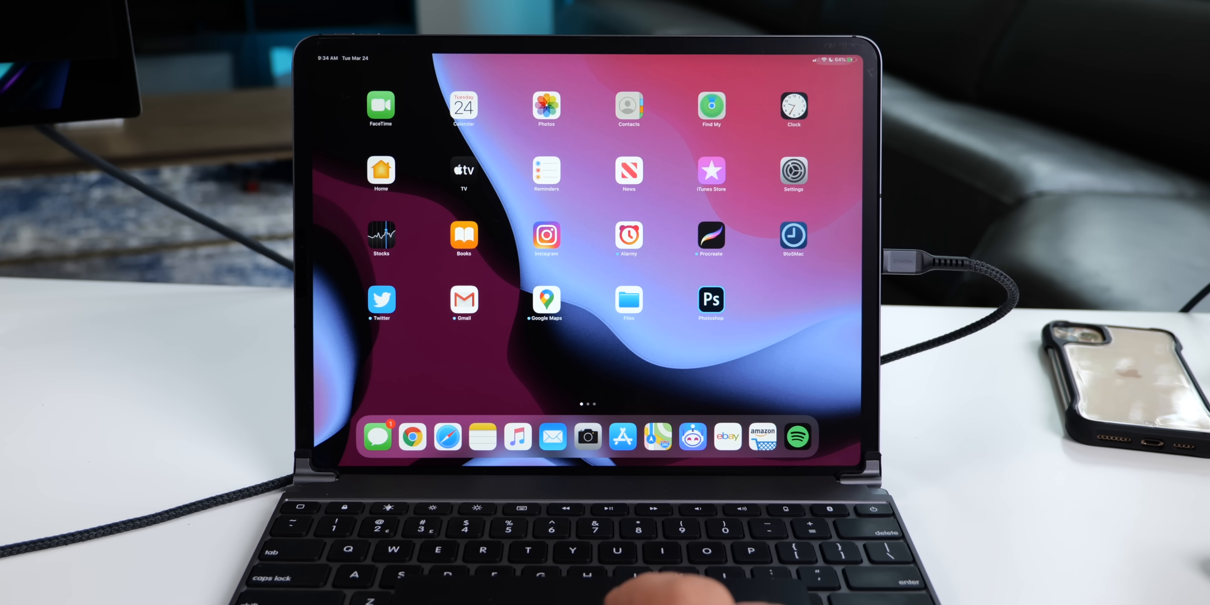
pyautogui.click(793, 171)
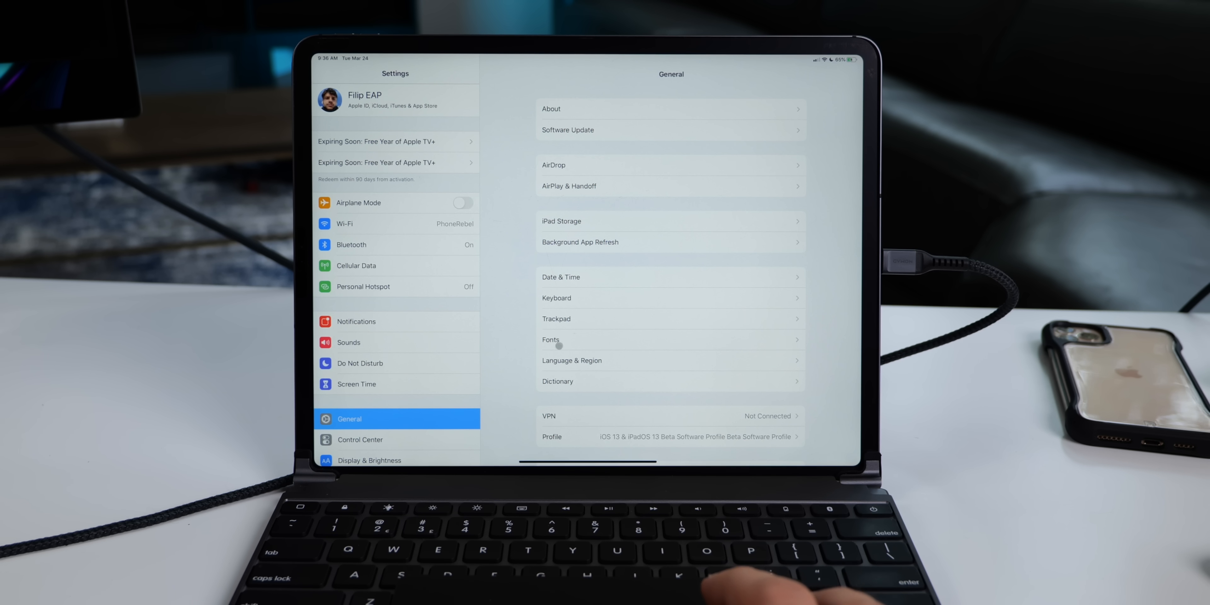
# View the new Trackpad settings page, then return to the General list
pyautogui.click(555, 319)
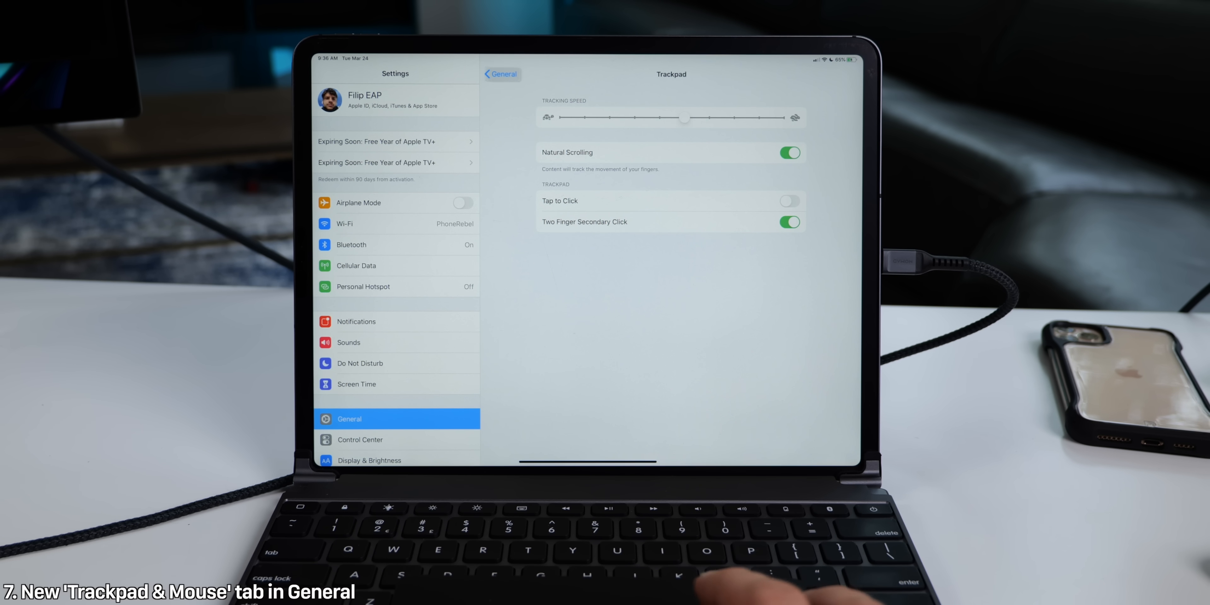
pyautogui.click(500, 74)
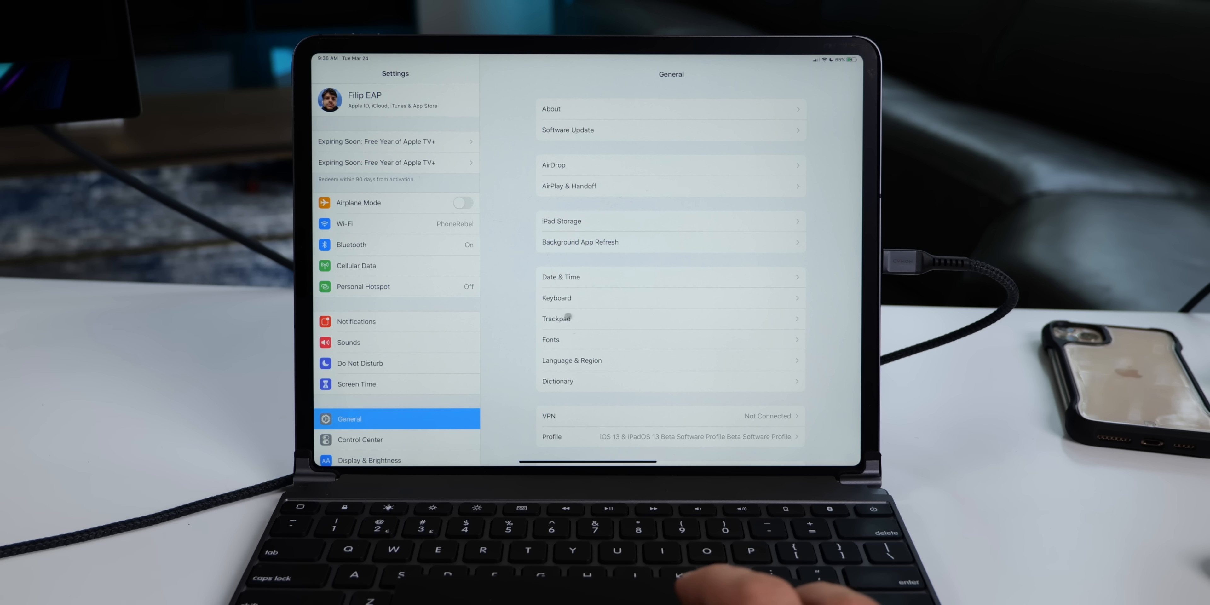
# Open a photo full-size in Photos and show its keyboard shortcut overlay
pyautogui.click(556, 317)
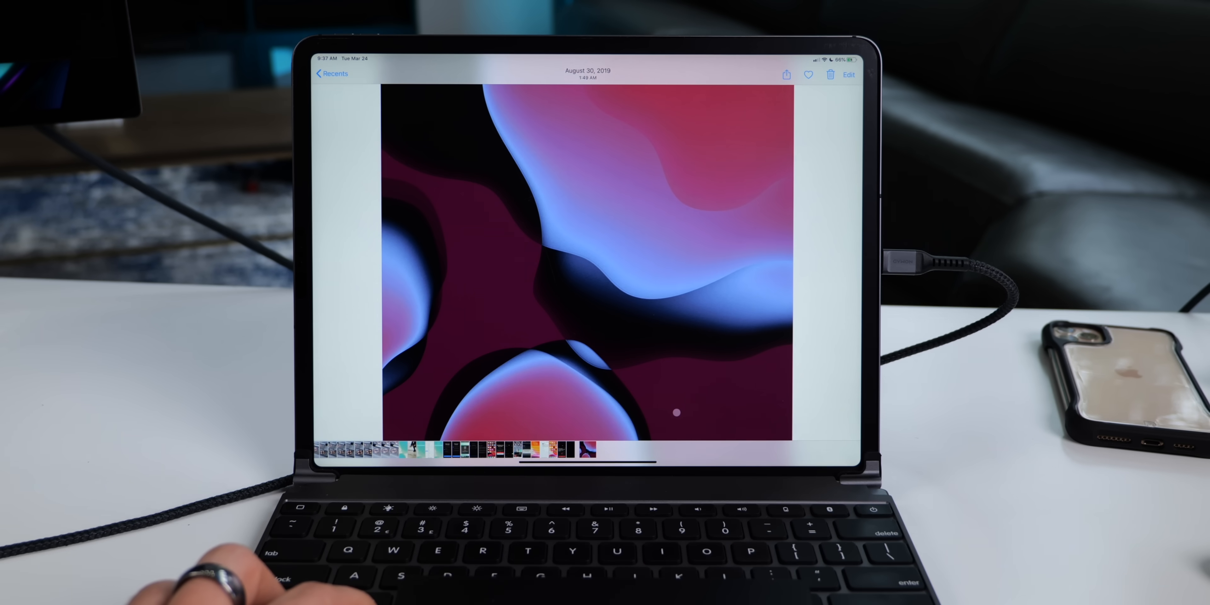
pyautogui.rightClick(587, 262)
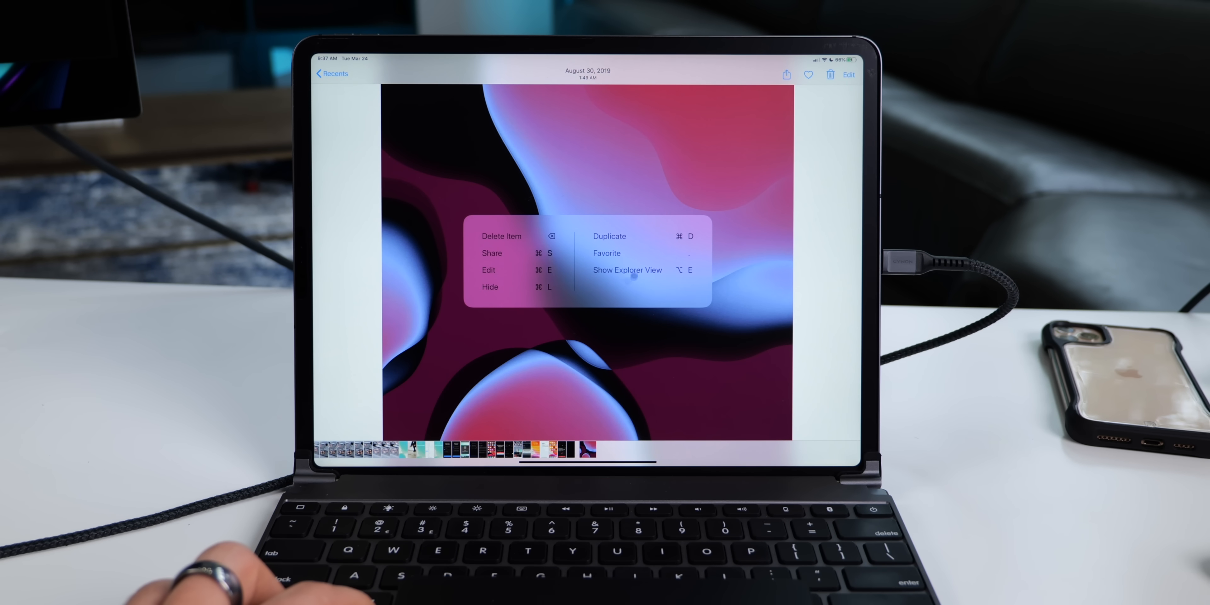